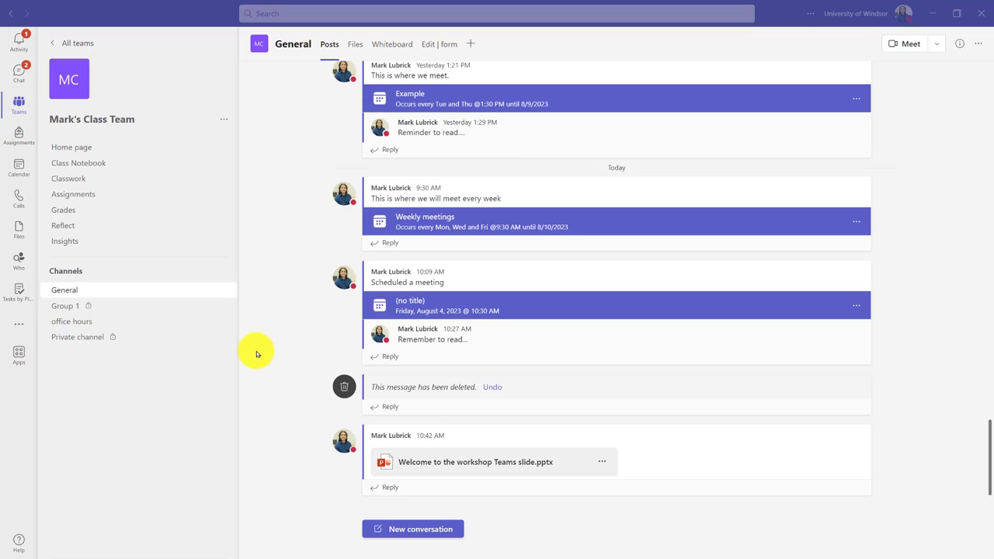
pyautogui.moveTo(293, 360)
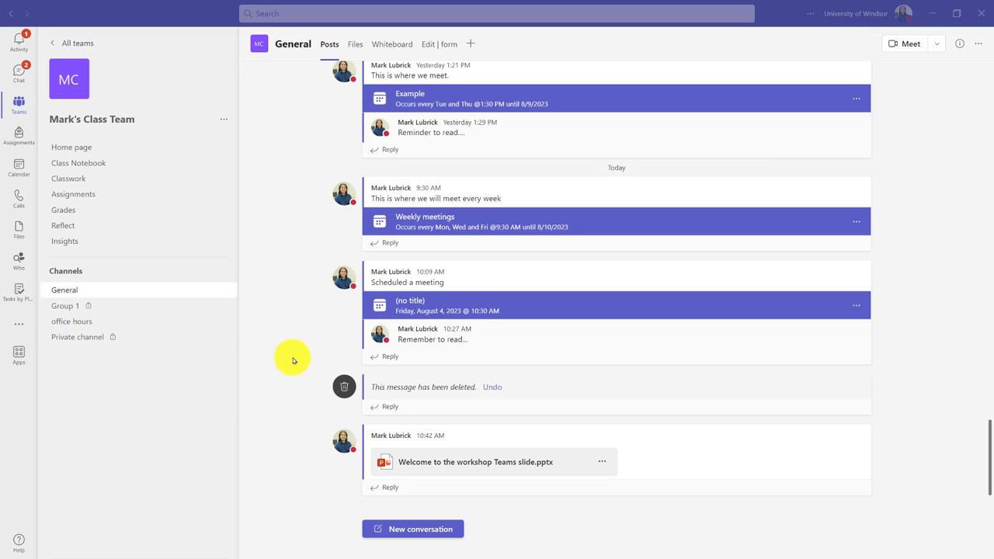
pyautogui.moveTo(280, 384)
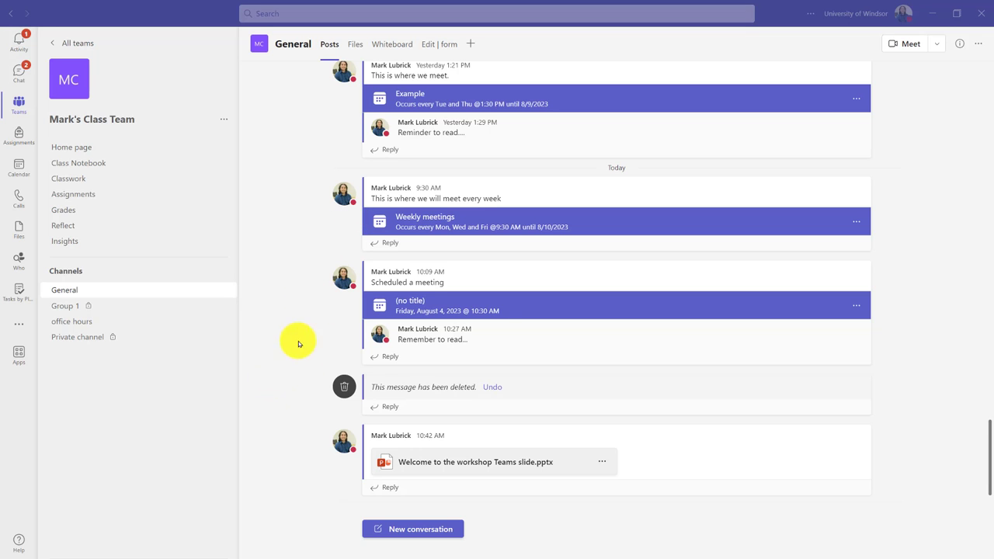
pyautogui.moveTo(568, 308)
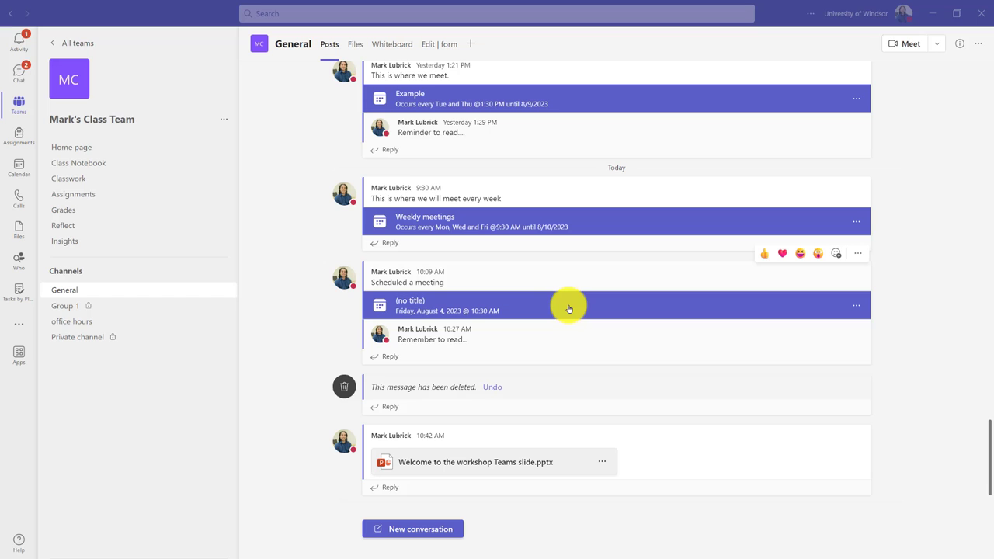
pyautogui.moveTo(579, 306)
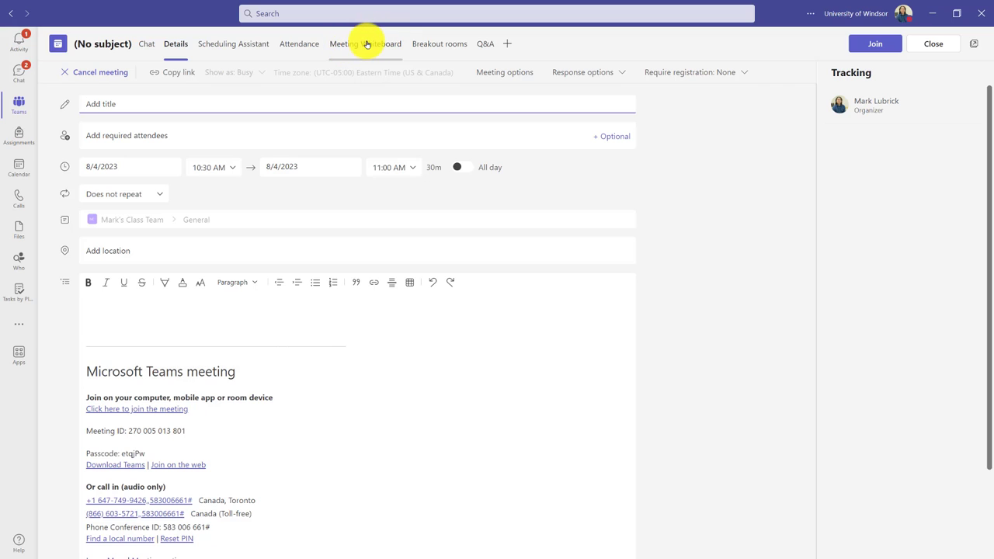
# Start the Meeting Whiteboard in 'Collaborate on Whiteboard. Everyone can edit.' mode
pyautogui.click(365, 43)
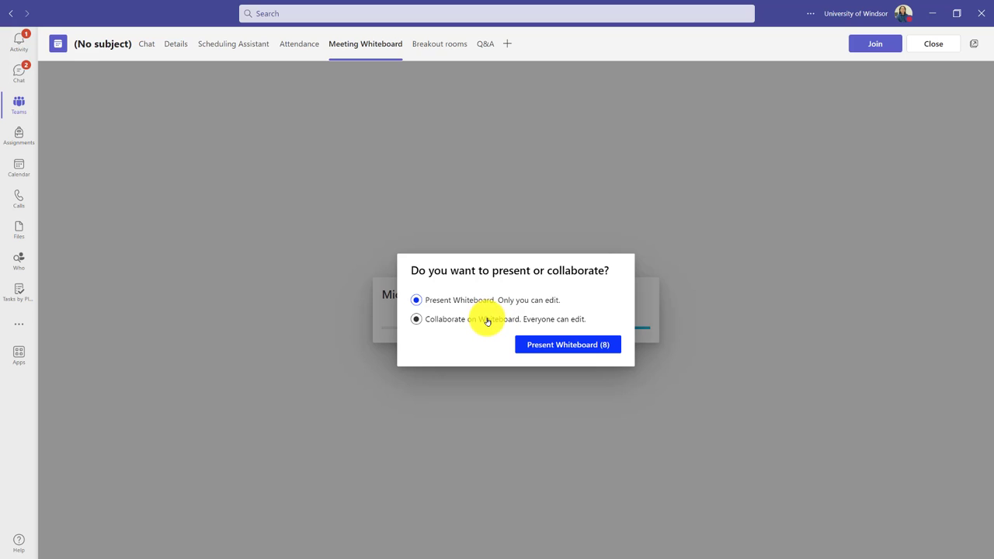
pyautogui.click(417, 319)
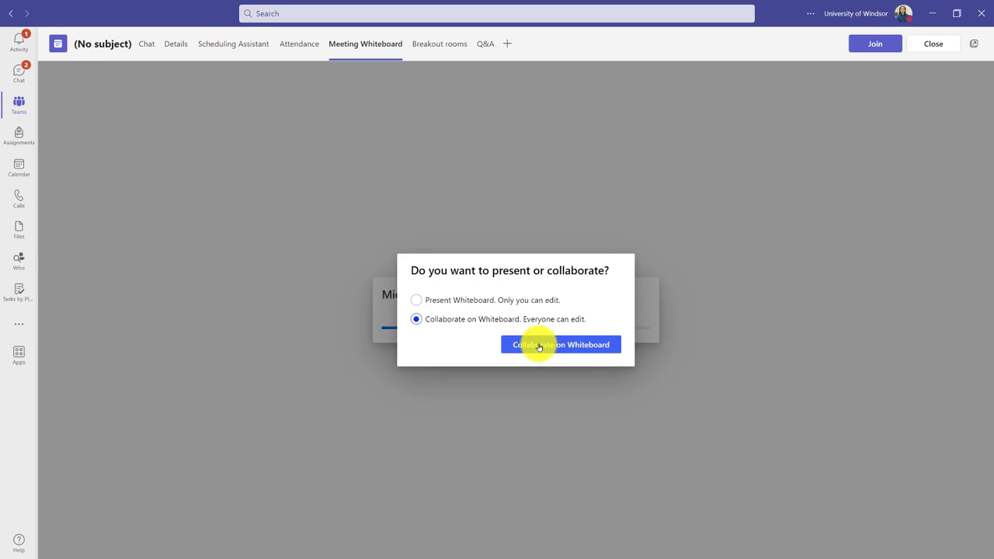
pyautogui.click(561, 344)
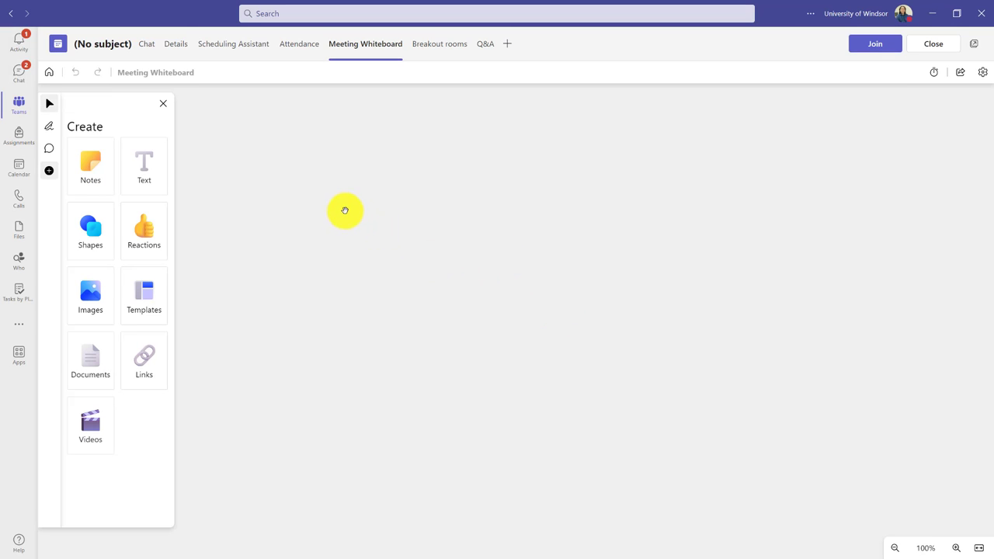
pyautogui.moveTo(330, 261)
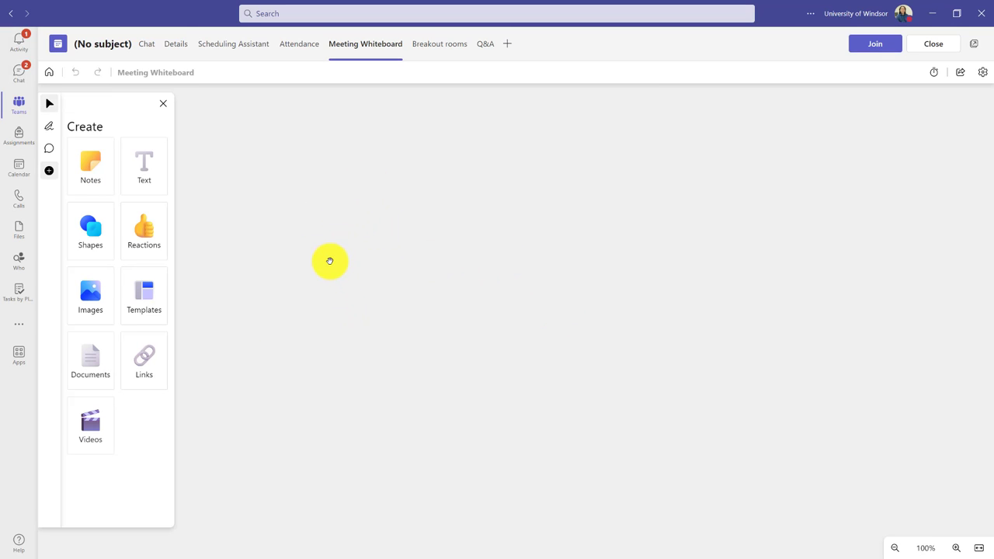
pyautogui.moveTo(47, 71)
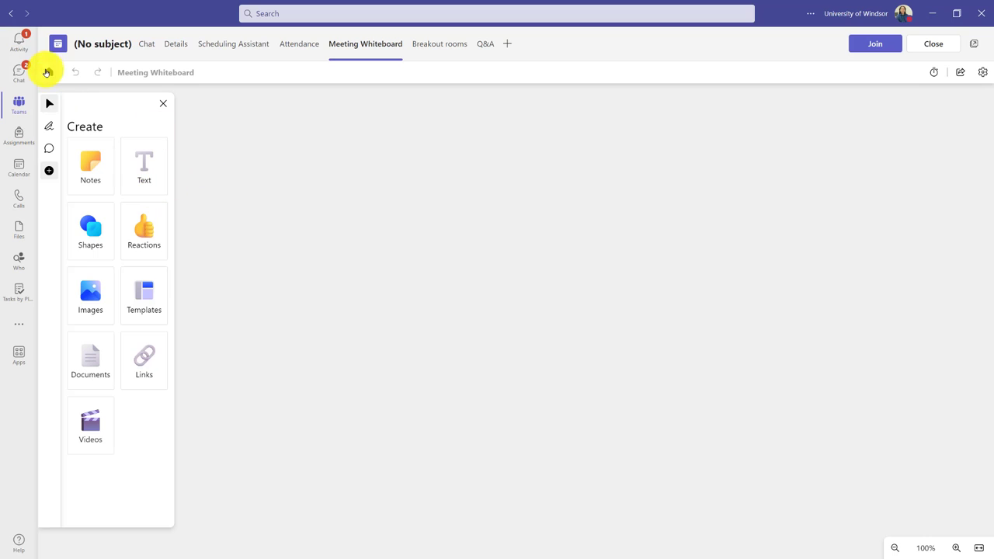
pyautogui.moveTo(48, 72)
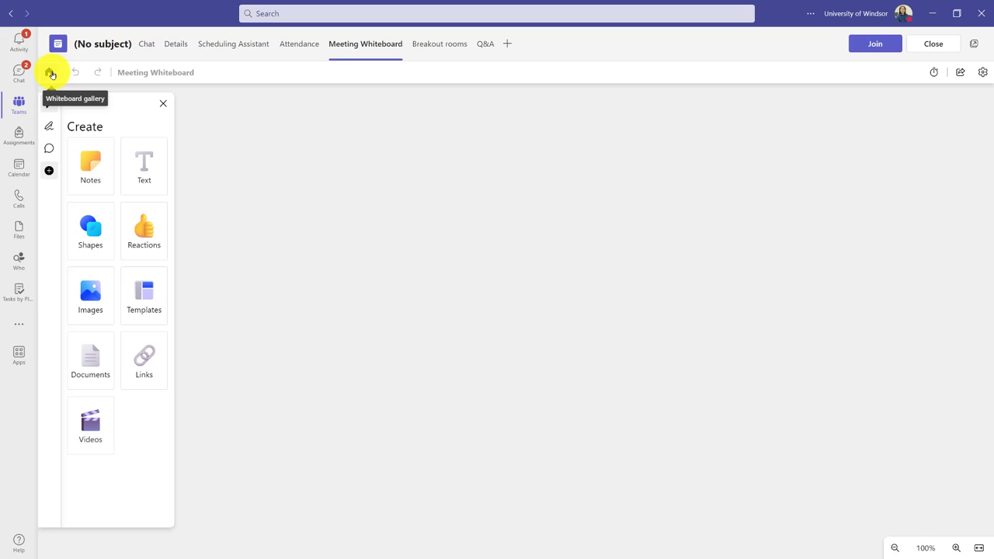
pyautogui.moveTo(144, 165)
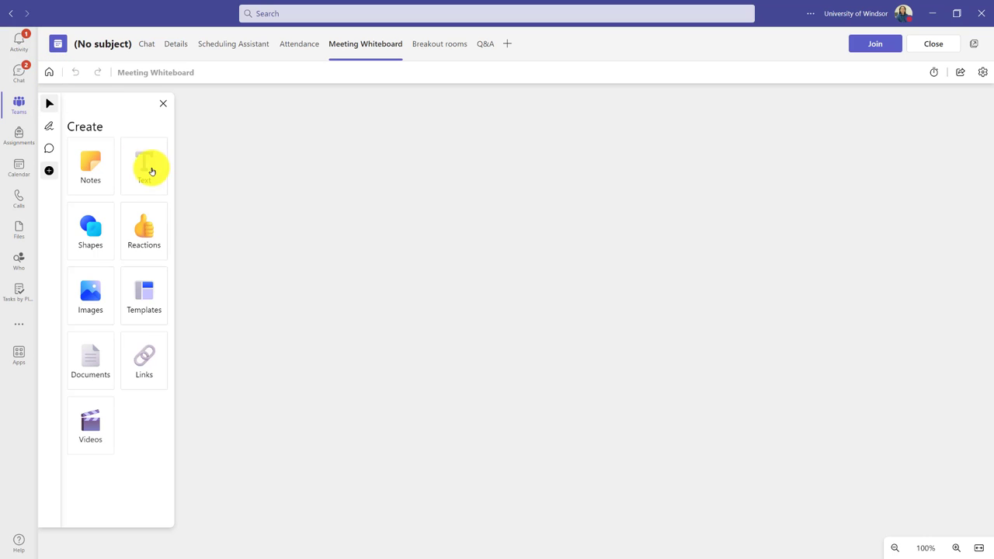
pyautogui.moveTo(525, 211)
pyautogui.write('example')
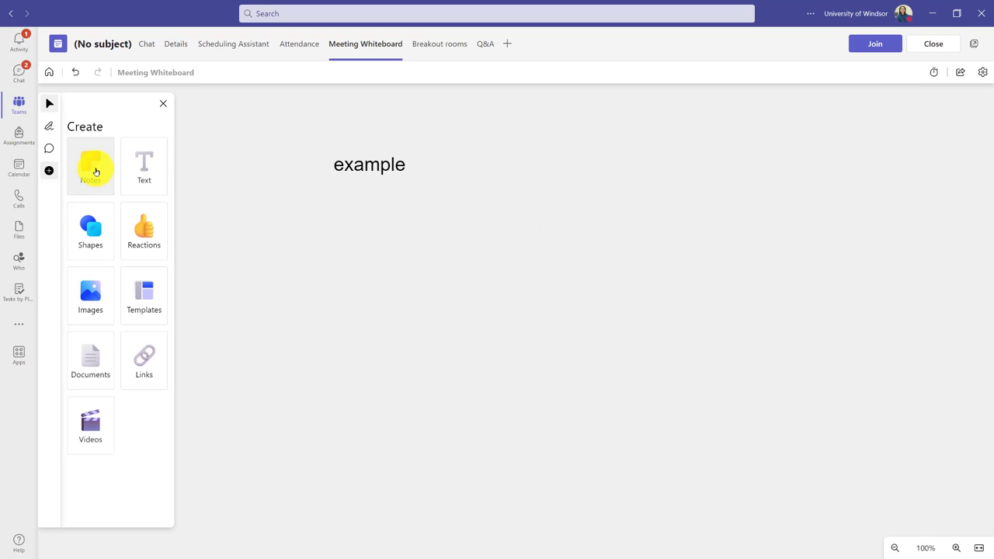
# Add and delete a blank sticky note, then comment beside the 'example' title
pyautogui.click(90, 166)
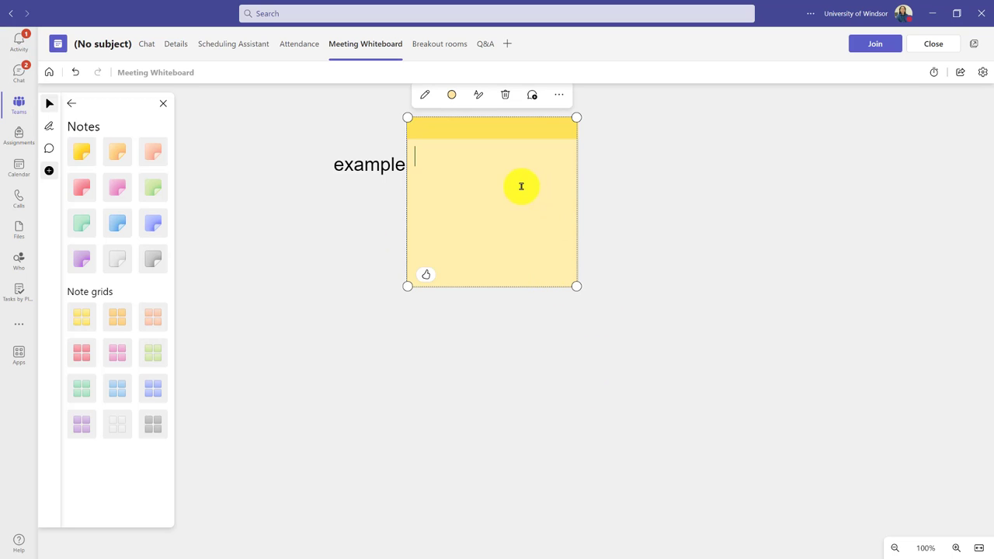
pyautogui.moveTo(504, 94)
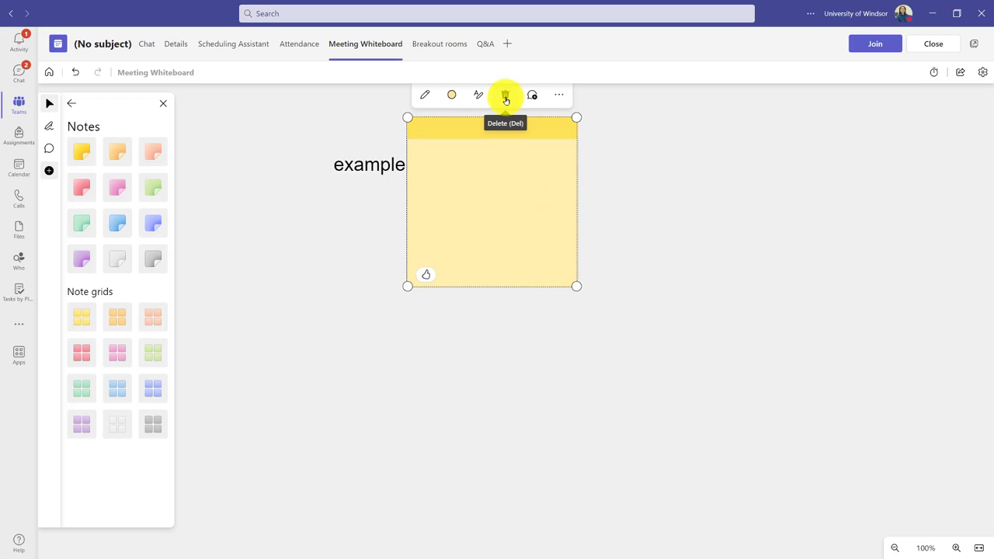
pyautogui.click(505, 94)
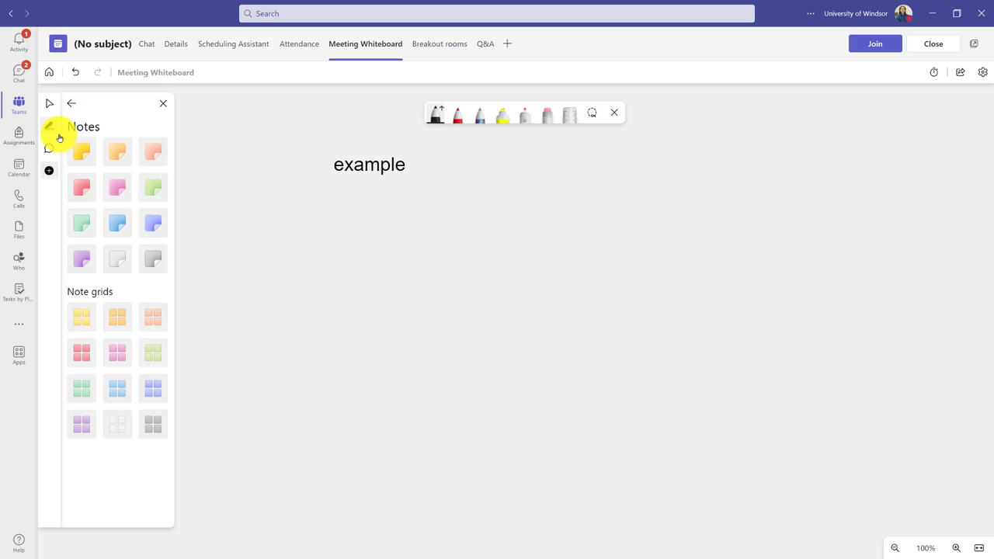
pyautogui.moveTo(402, 159)
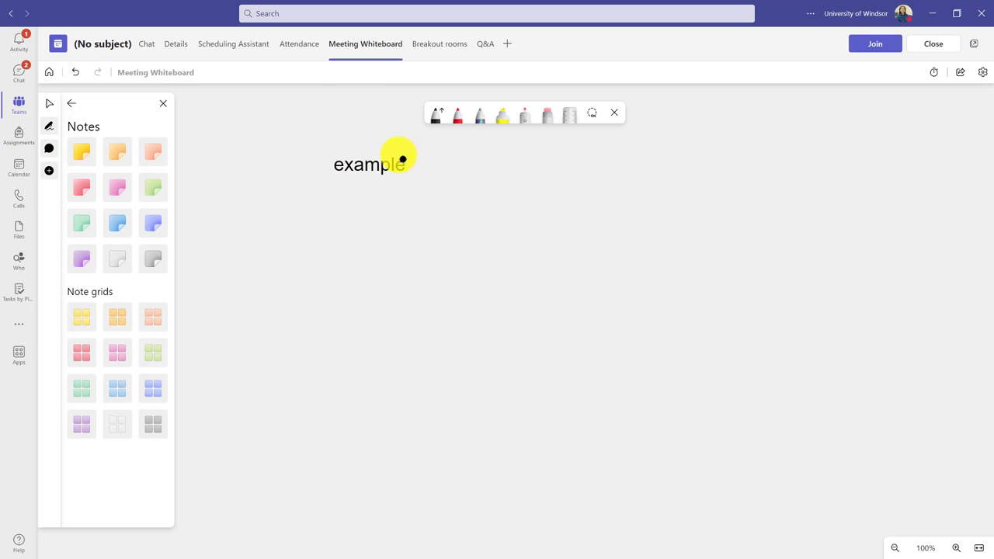
pyautogui.click(409, 165)
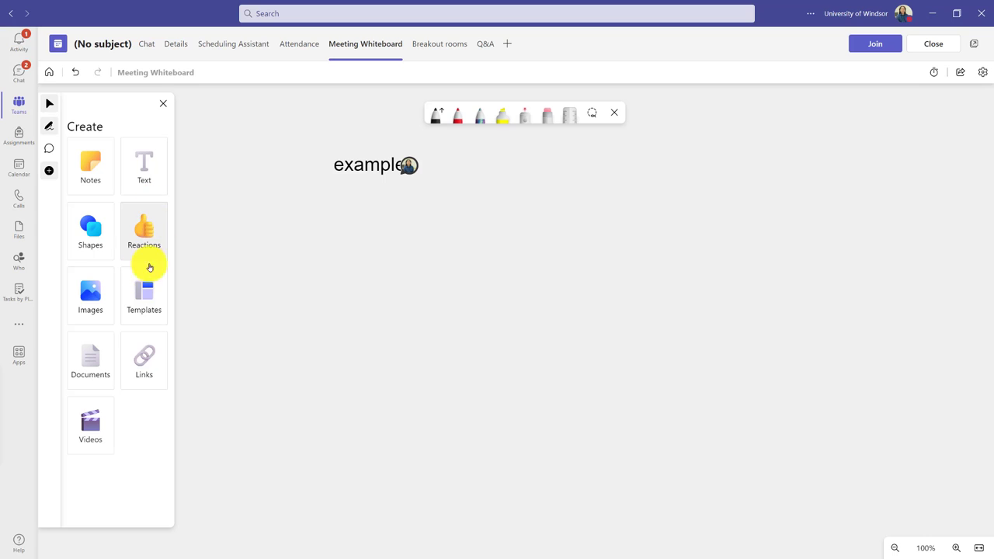
pyautogui.moveTo(90, 361)
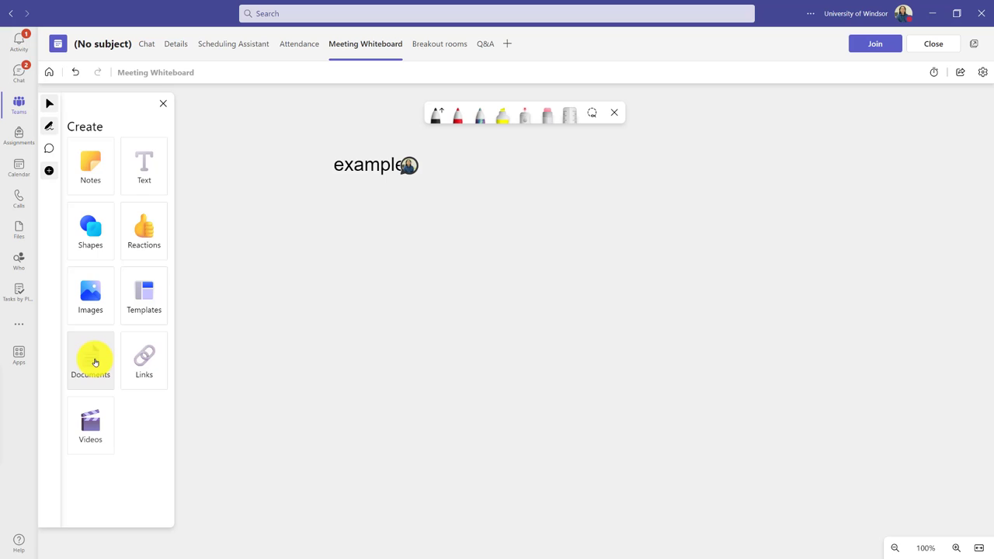
# Open the Documents file picker and scroll the Recent files list
pyautogui.click(90, 360)
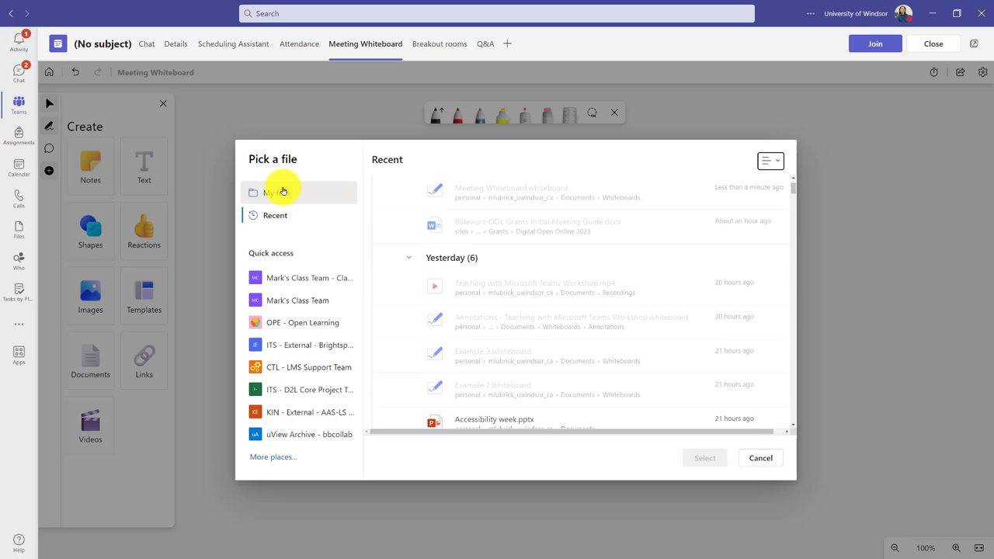
pyautogui.scroll(-3)
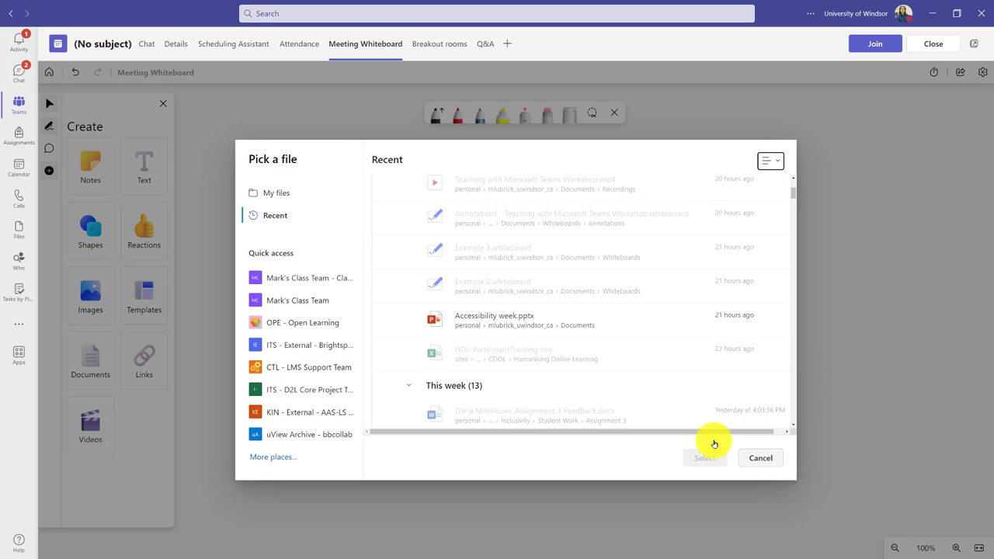
pyautogui.moveTo(357, 277)
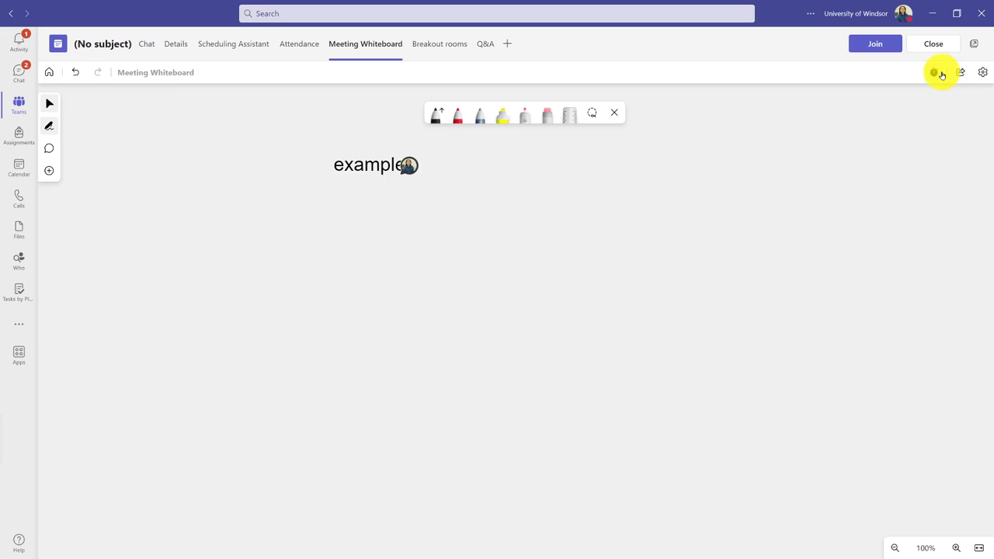
pyautogui.moveTo(934, 72)
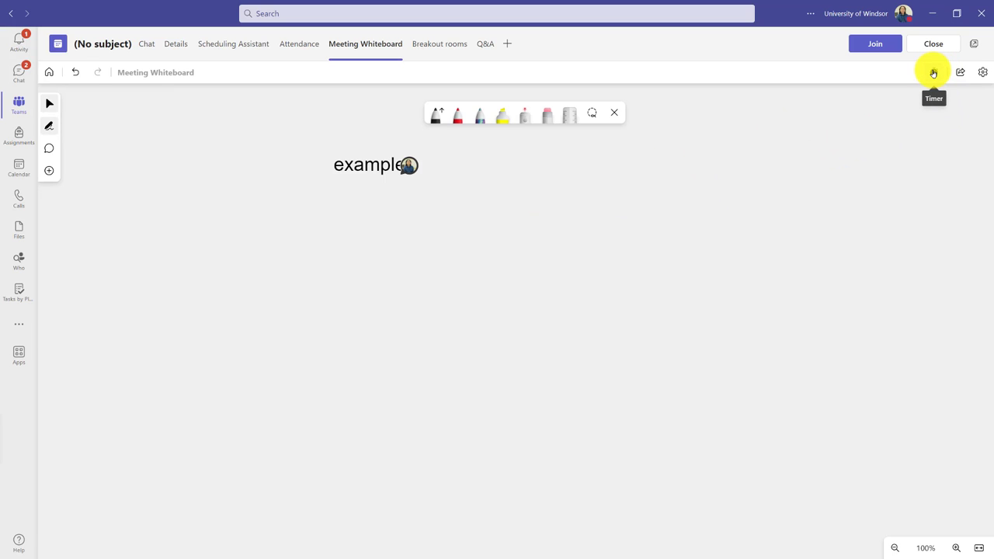
# Place a 05:00 timer beside 'example' and dismiss the Share dialog
pyautogui.click(933, 71)
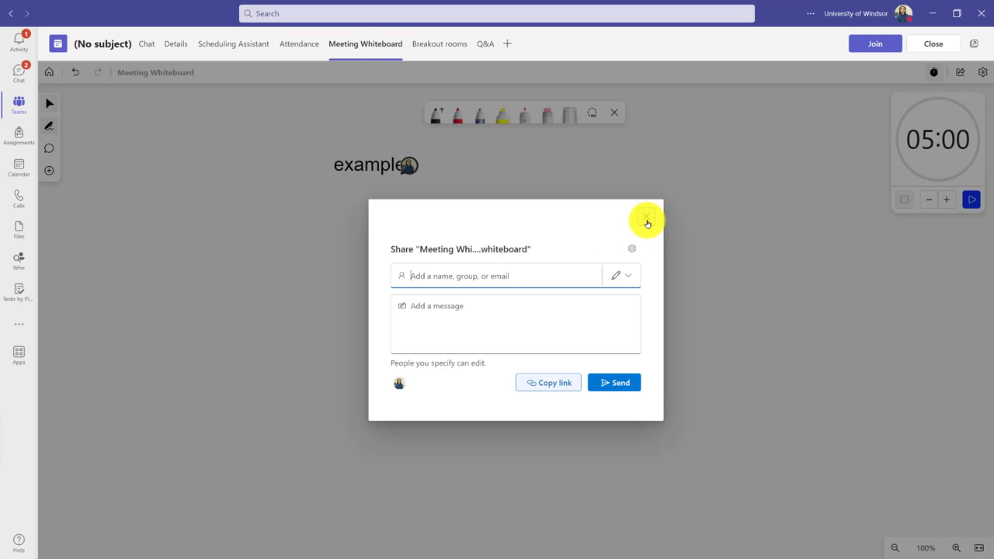
pyautogui.click(646, 217)
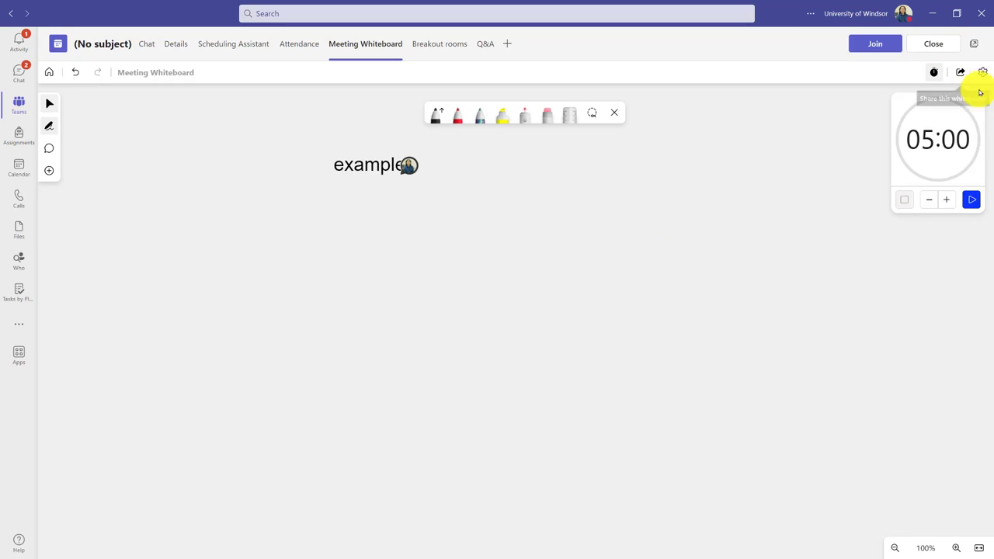
pyautogui.moveTo(950, 100)
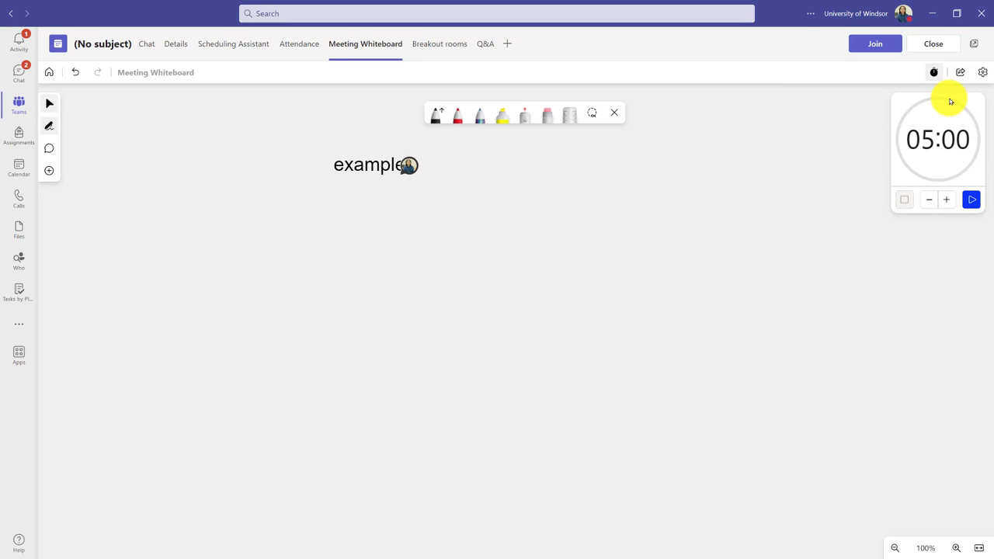
pyautogui.moveTo(982, 73)
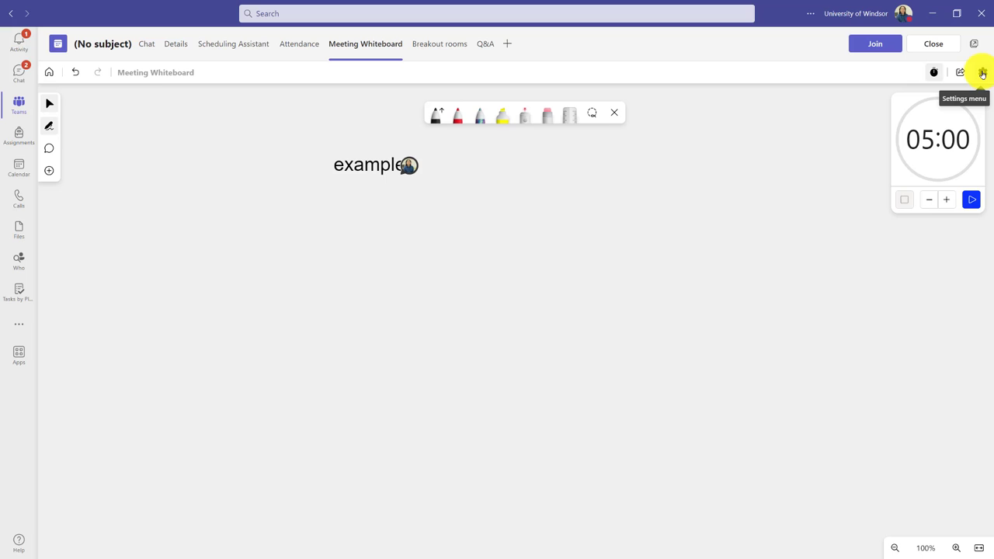
pyautogui.click(981, 72)
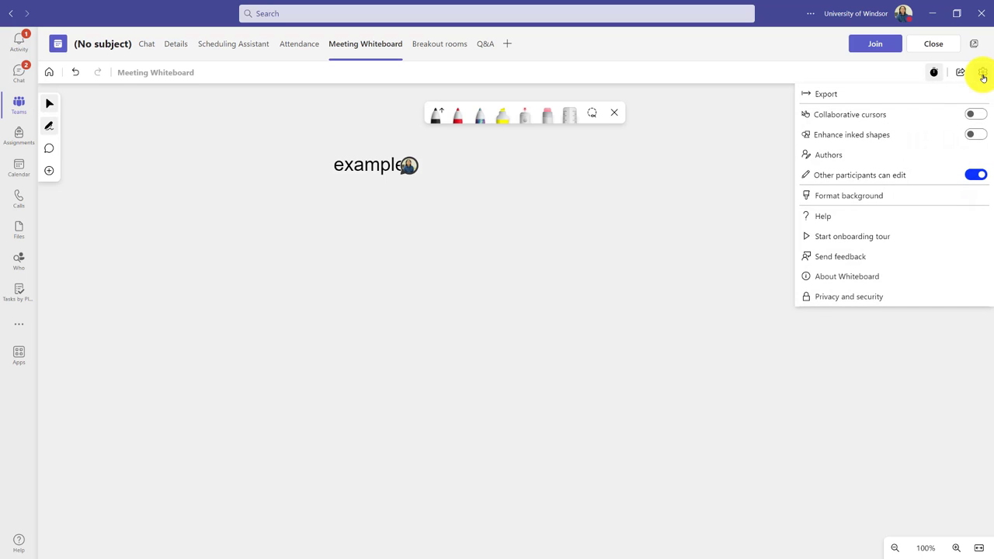
pyautogui.moveTo(899, 94)
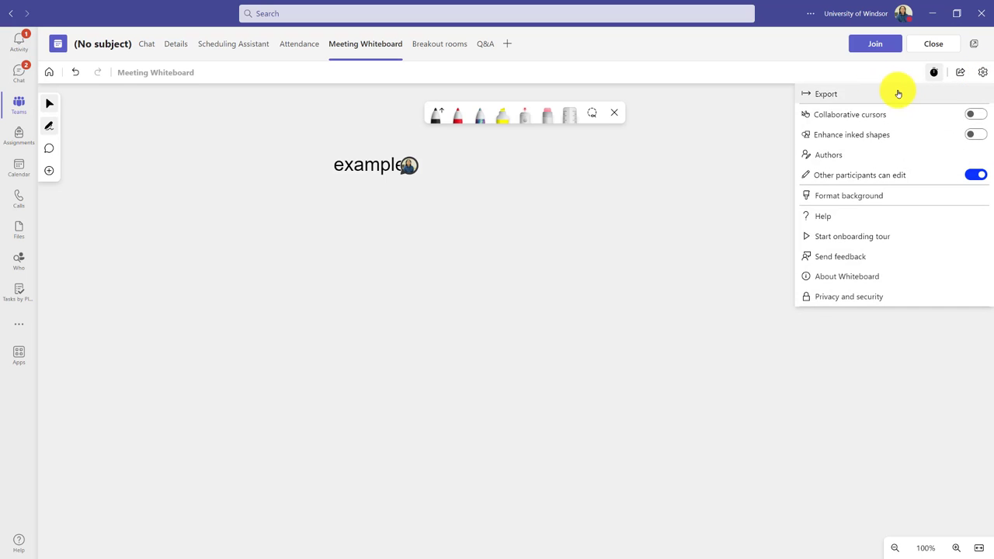
pyautogui.moveTo(857, 94)
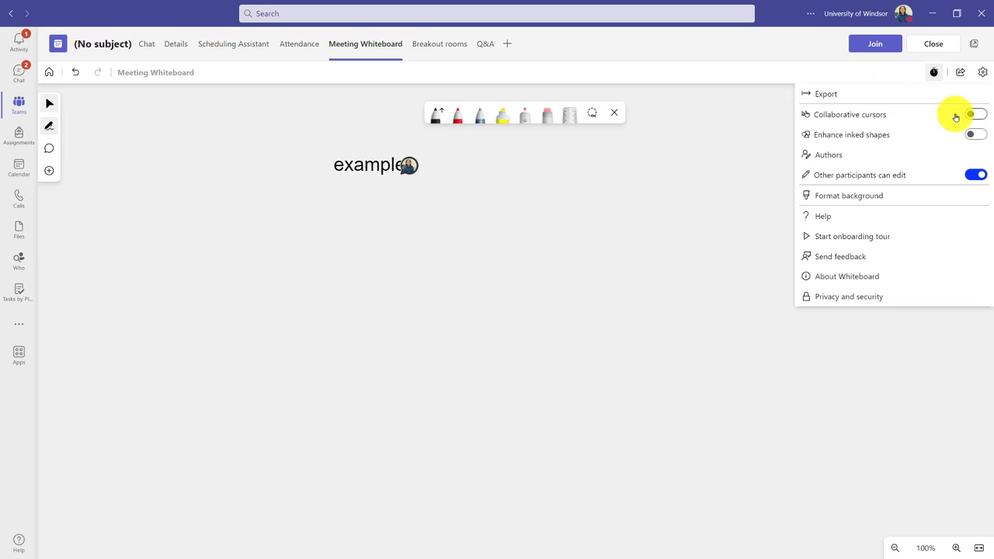
pyautogui.click(975, 114)
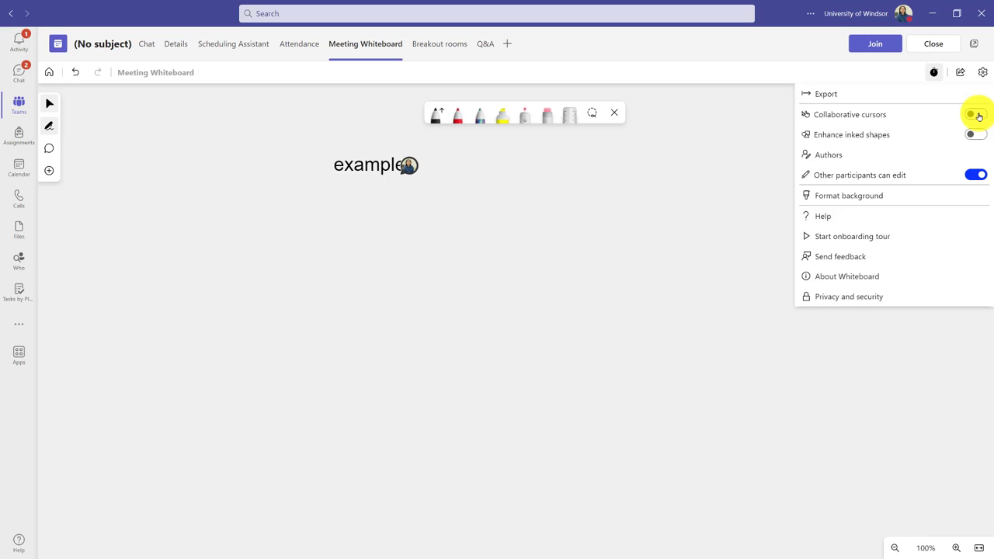
pyautogui.click(976, 114)
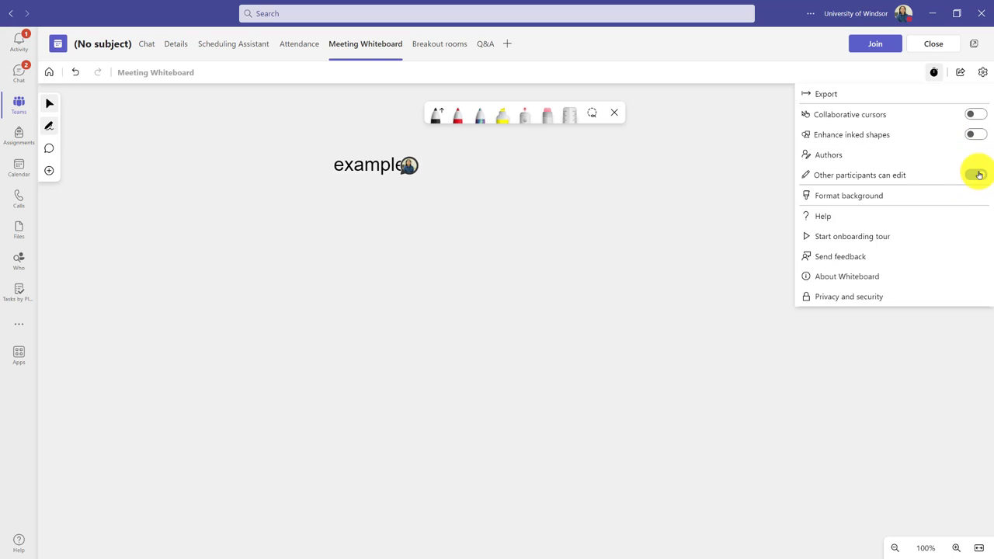
pyautogui.click(828, 155)
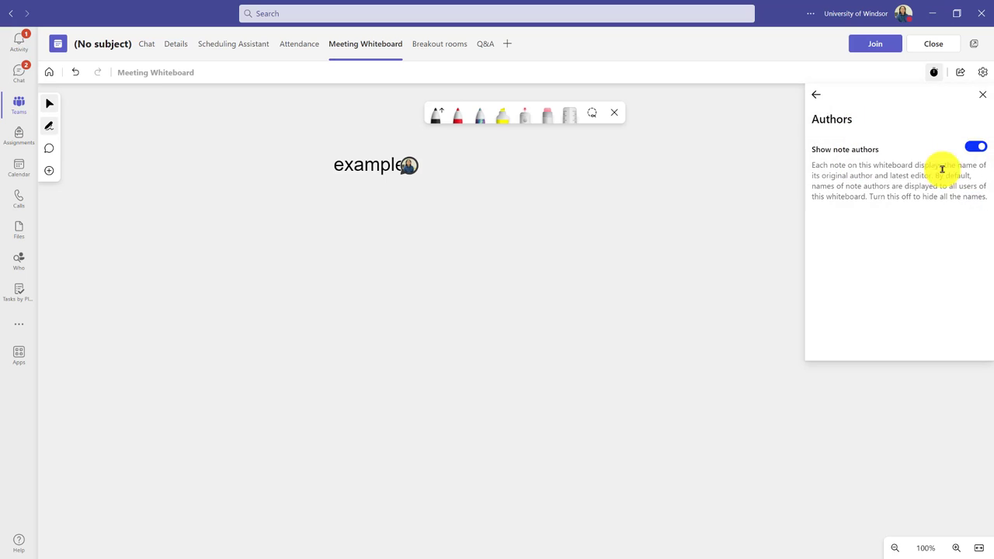
pyautogui.moveTo(815, 94)
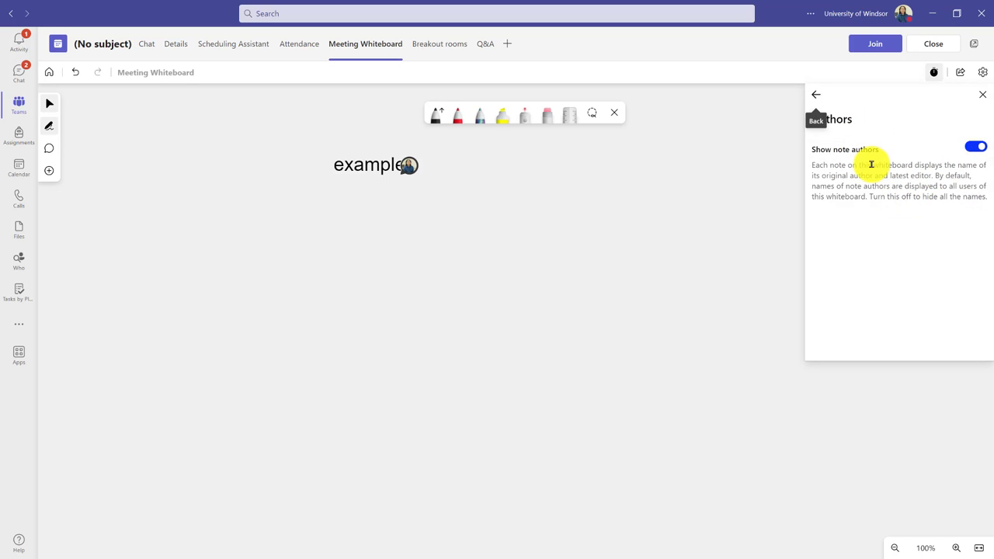
pyautogui.moveTo(956, 193)
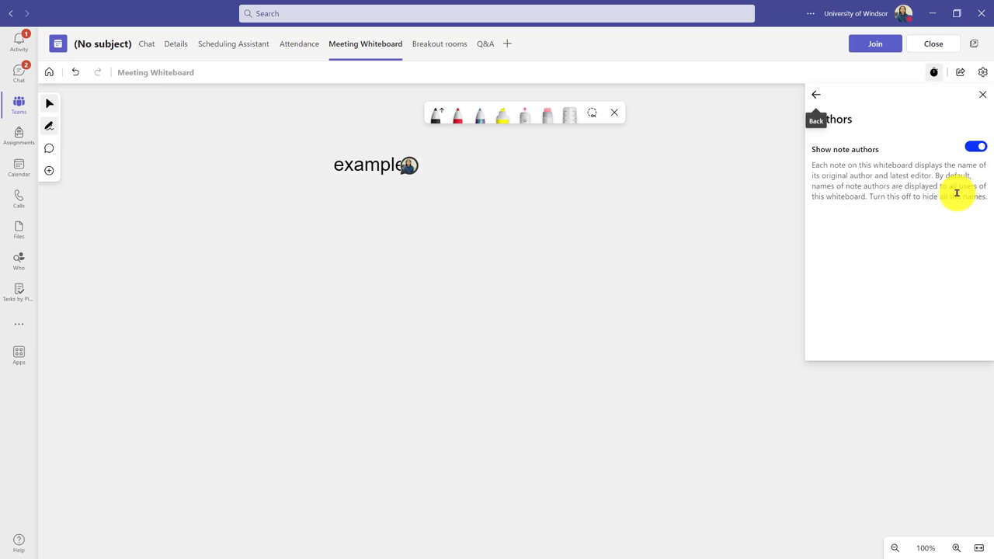
pyautogui.moveTo(982, 95)
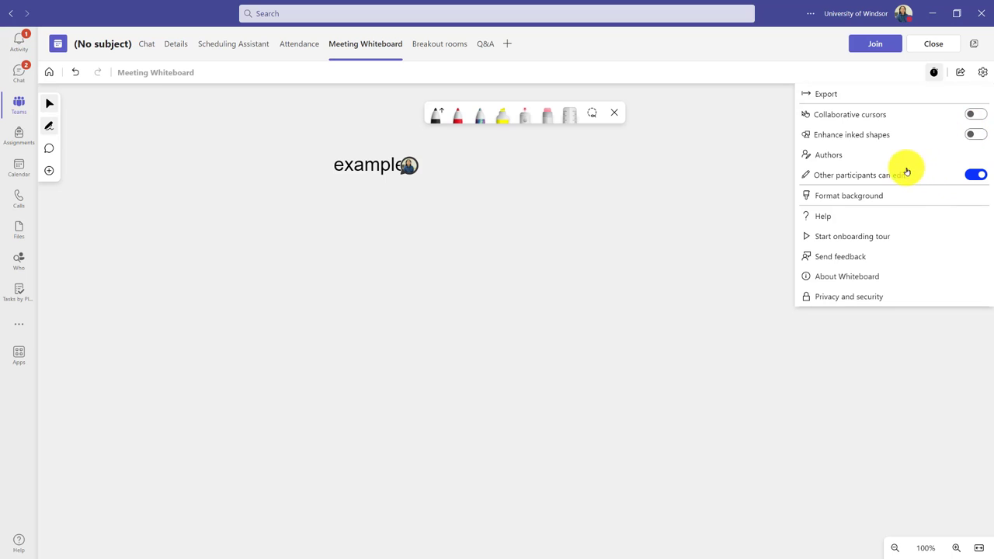
pyautogui.moveTo(912, 109)
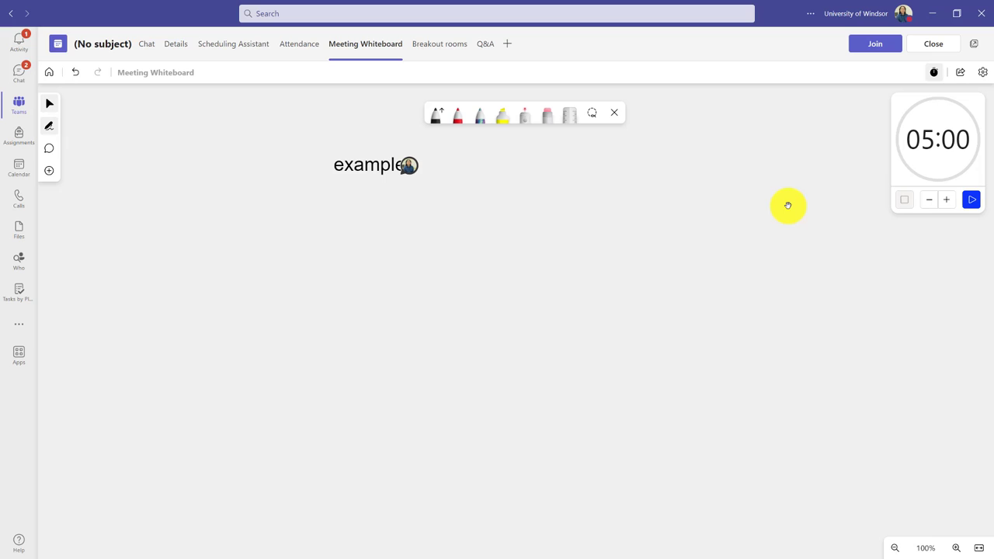
pyautogui.moveTo(746, 196)
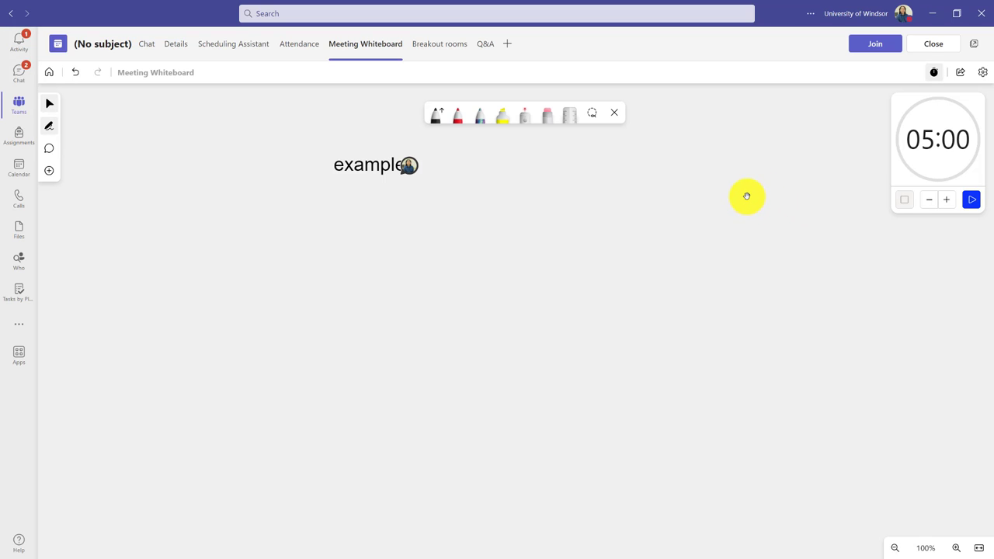
pyautogui.moveTo(750, 200)
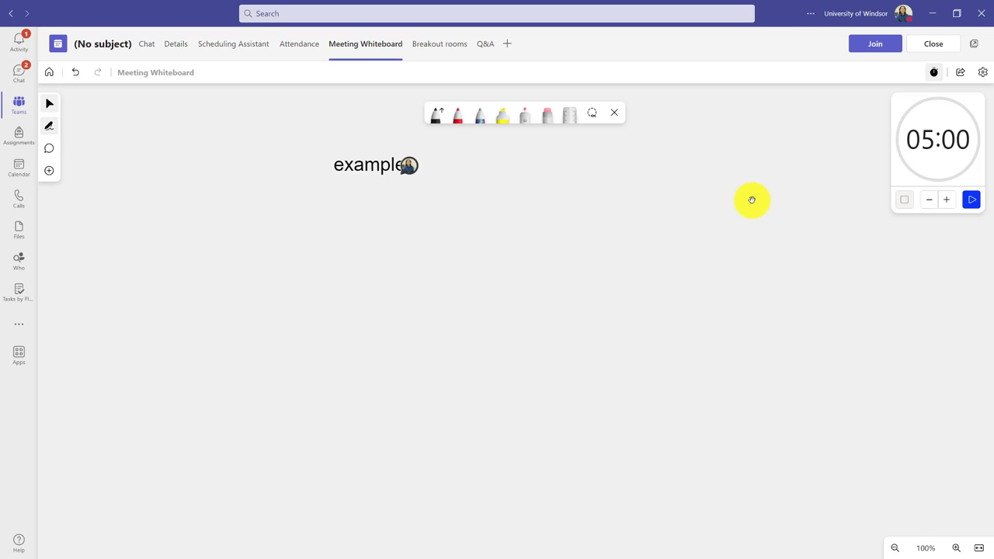
pyautogui.moveTo(696, 228)
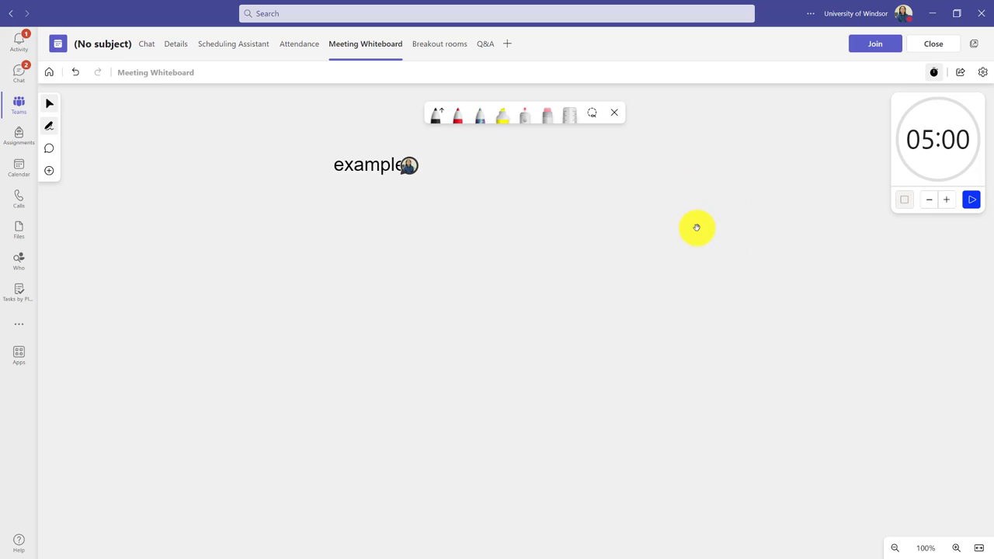
pyautogui.moveTo(698, 248)
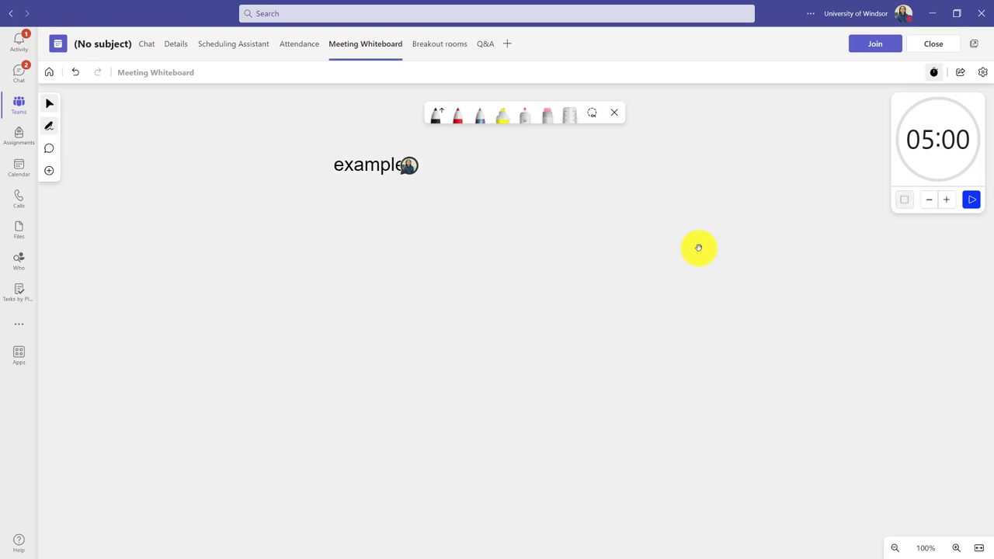
pyautogui.moveTo(575, 243)
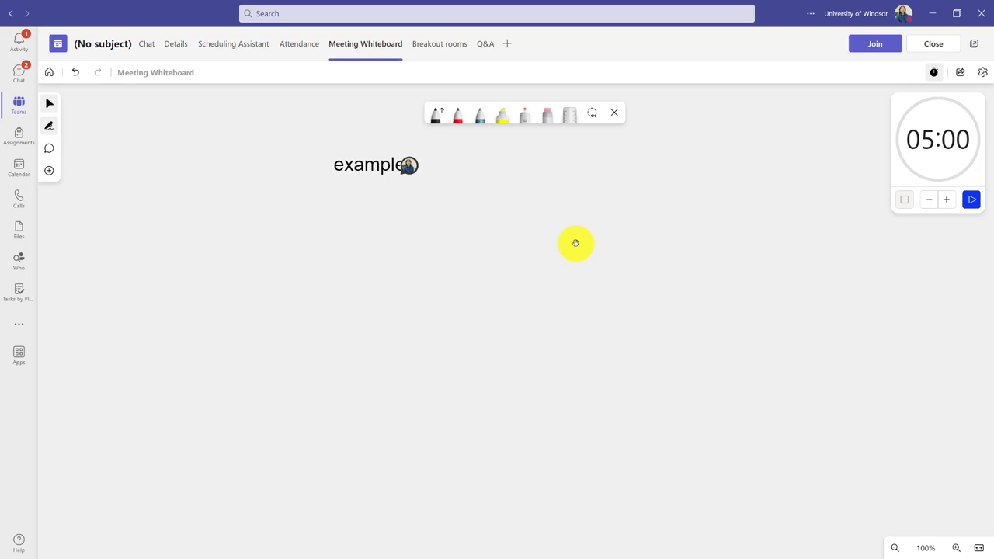